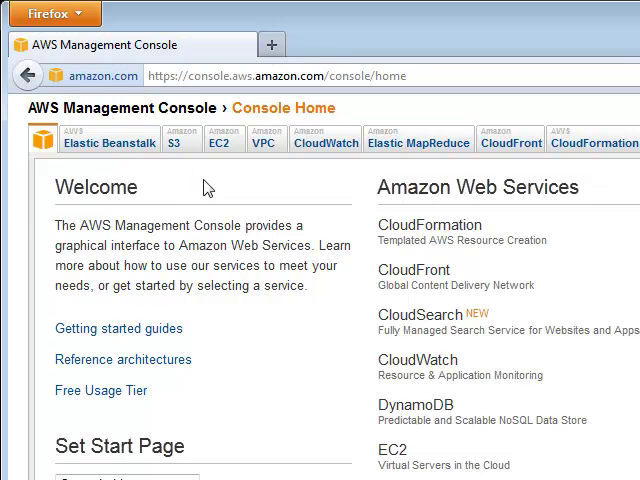
mouse_move(224, 172)
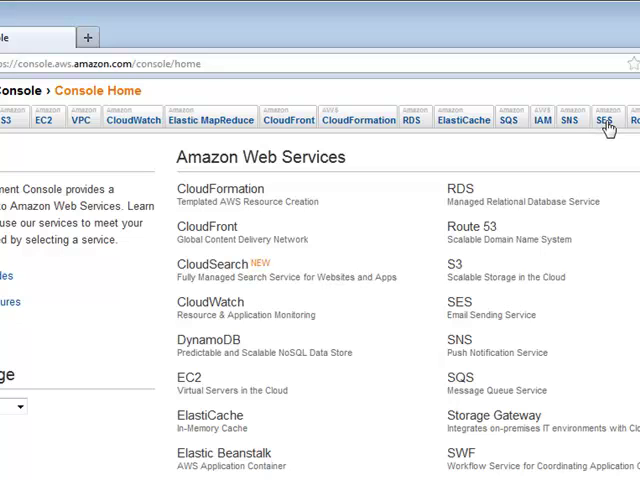
mouse_move(544, 128)
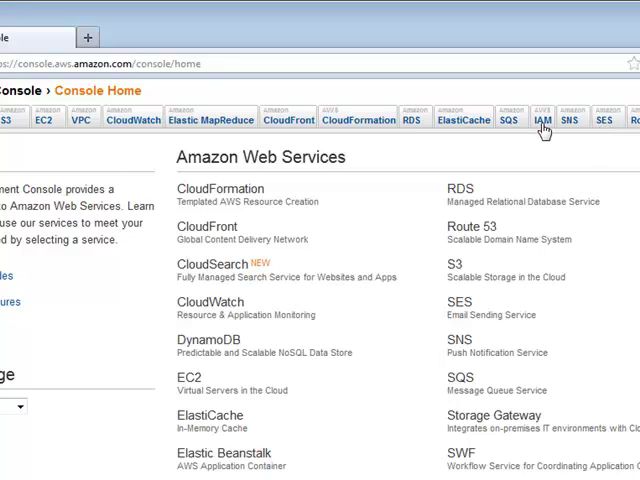
- Switch from Console Home to the IAM dashboard via the services bar
click(542, 120)
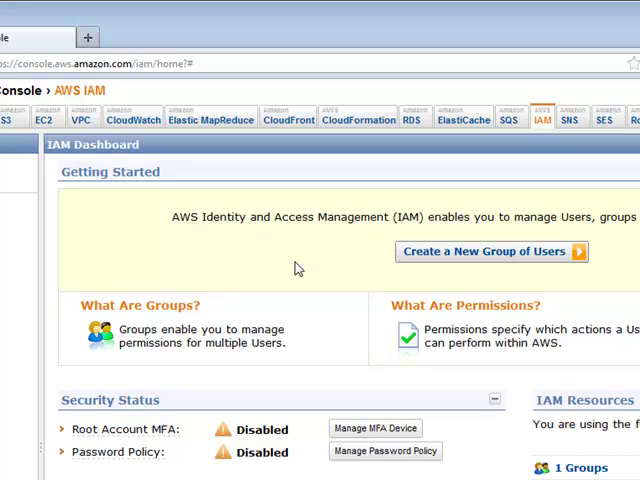
mouse_move(288, 256)
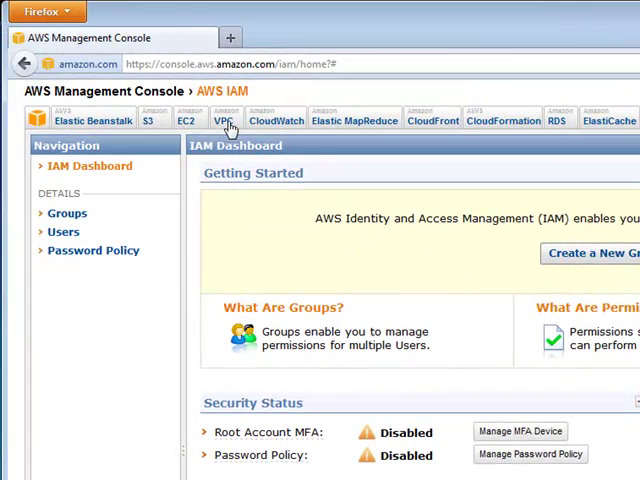
- Go to the EC2 console and list its Instances from the left navigation
click(188, 120)
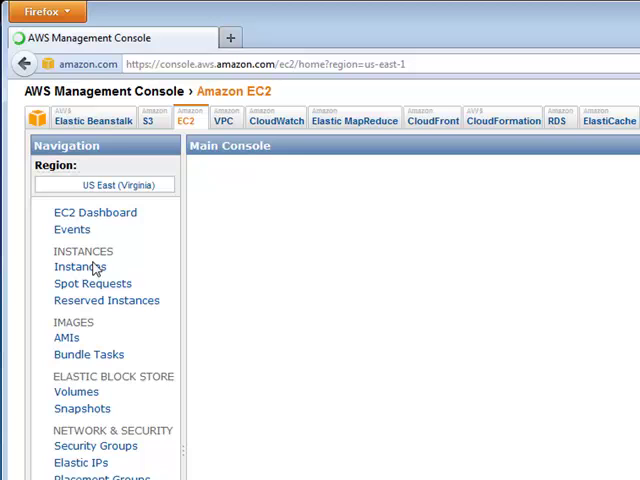
click(94, 212)
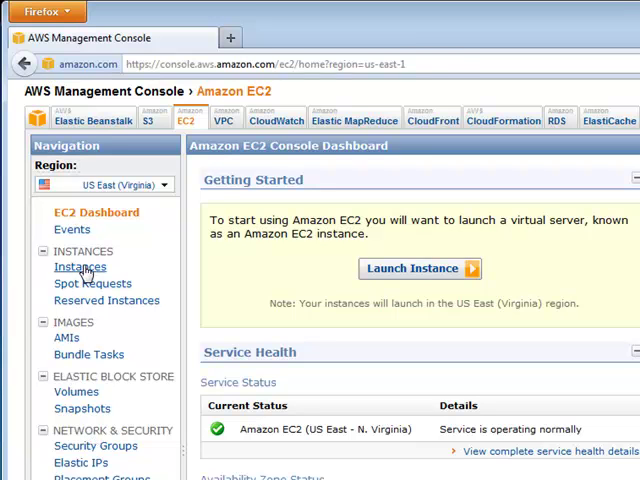
click(80, 268)
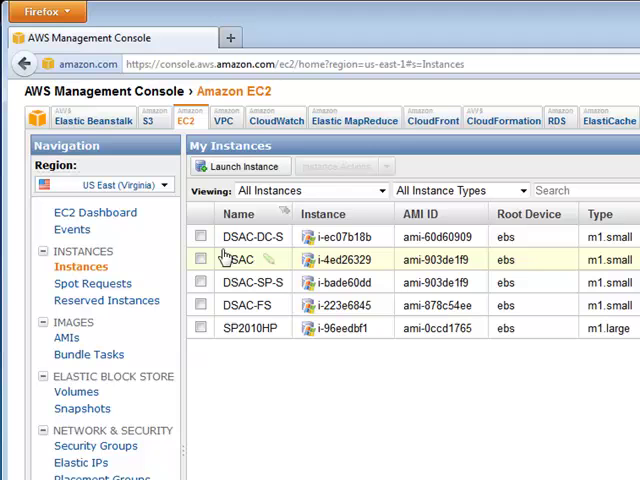
- Start DSAC-DC-S, DSAC-DB-S, DSAC-SP-S and DSAC-FS via Instance Actions, confirming Yes, Start
click(200, 236)
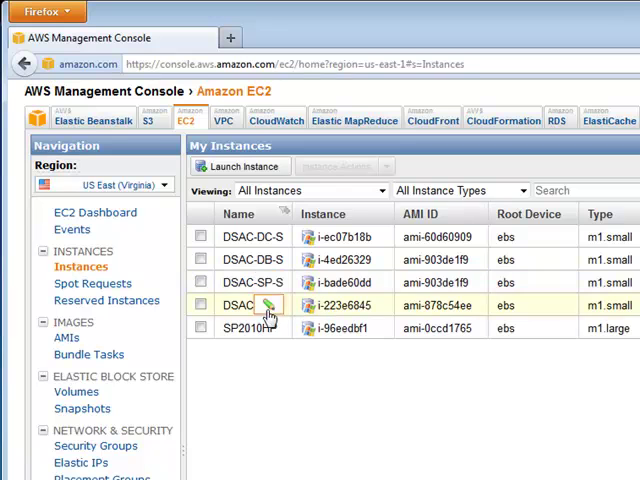
text(DSAC-FS)
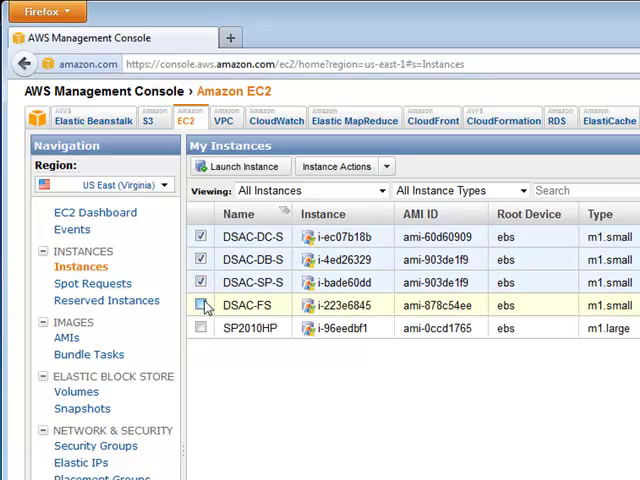
click(338, 166)
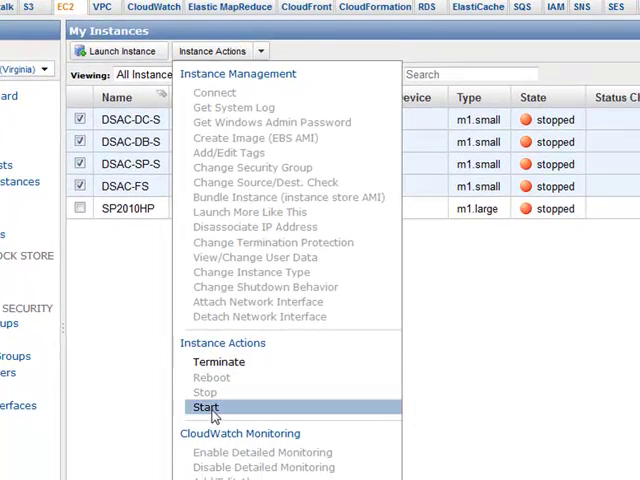
click(206, 408)
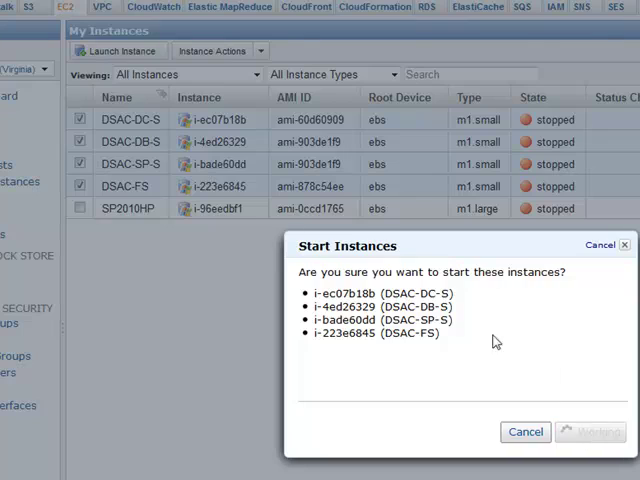
click(592, 432)
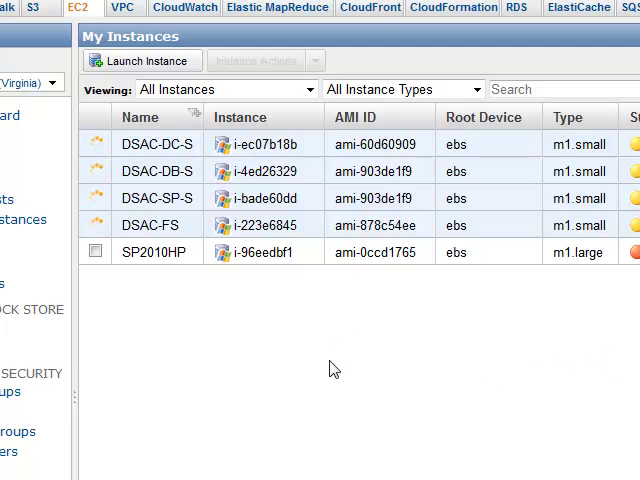
mouse_move(322, 448)
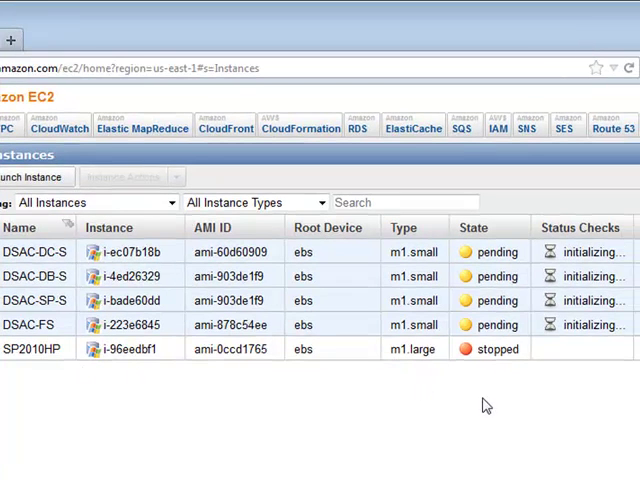
mouse_move(540, 294)
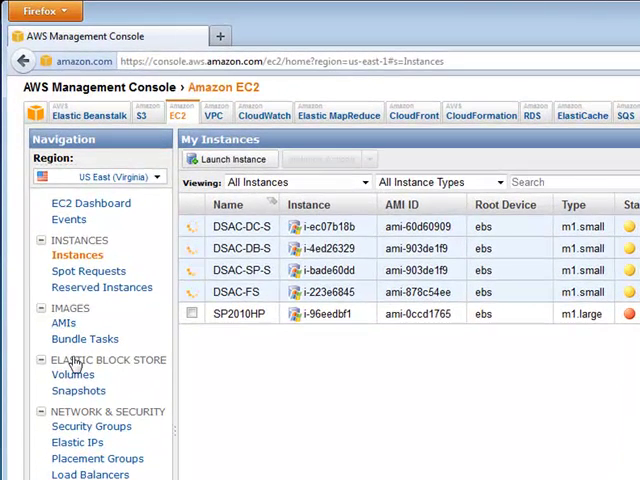
- Review the EBS Volumes list, then switch to the EBS Snapshots list
click(72, 374)
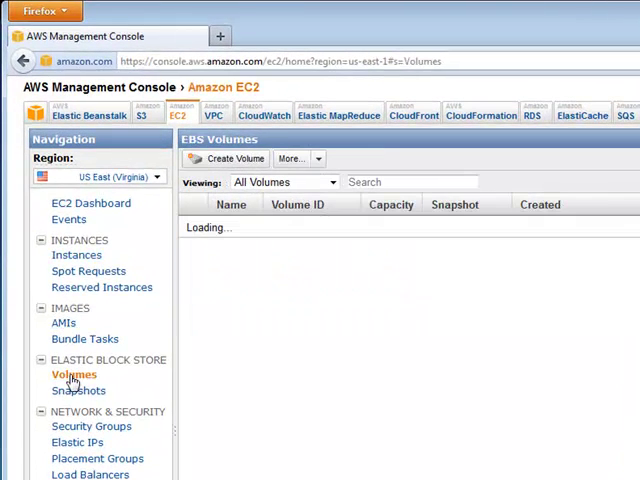
click(72, 374)
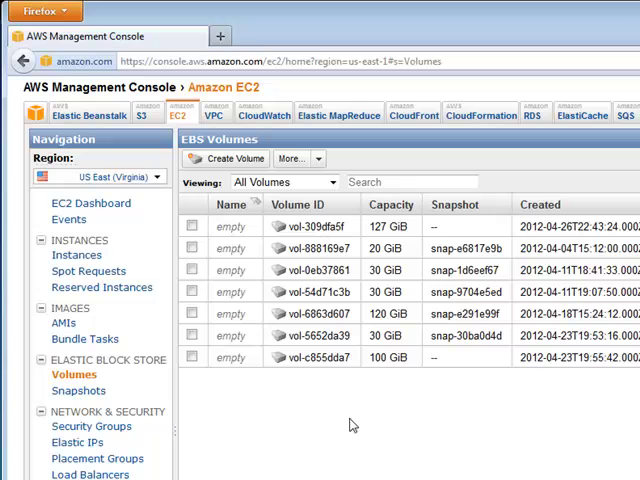
mouse_move(364, 432)
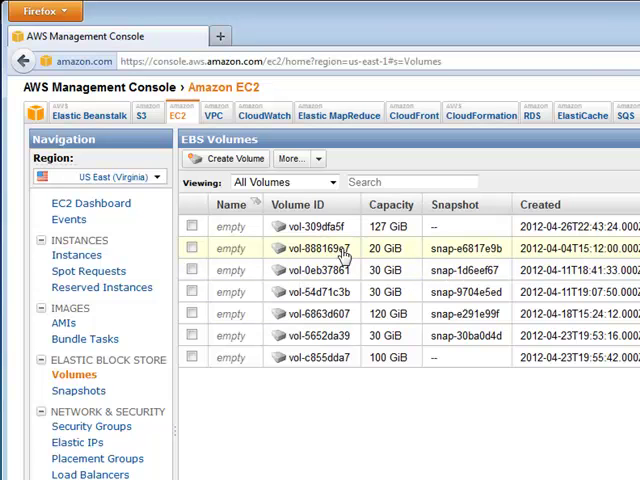
click(80, 390)
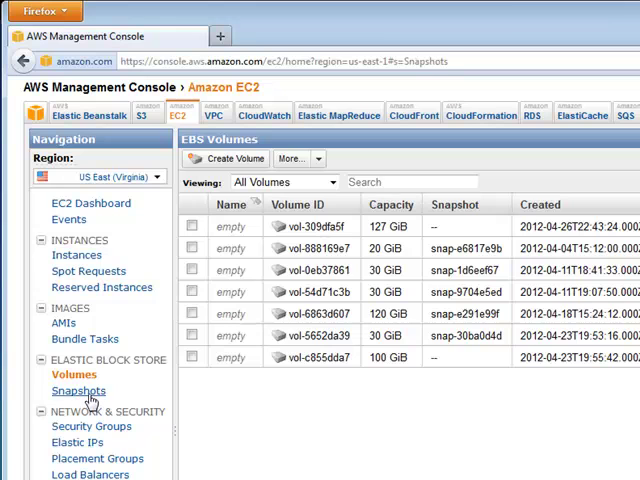
click(80, 390)
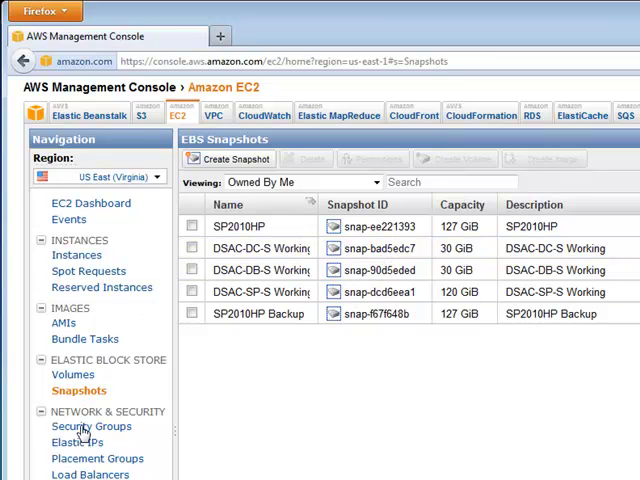
- List the security groups and select dsac-sg-internet to show its Details pane
click(92, 426)
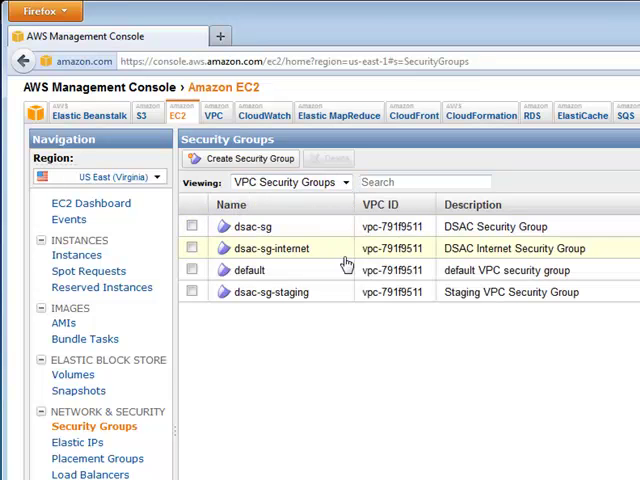
mouse_move(406, 270)
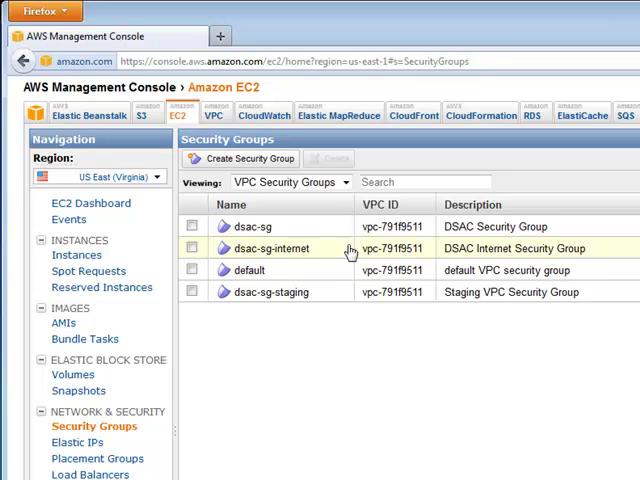
scroll(down, 3)
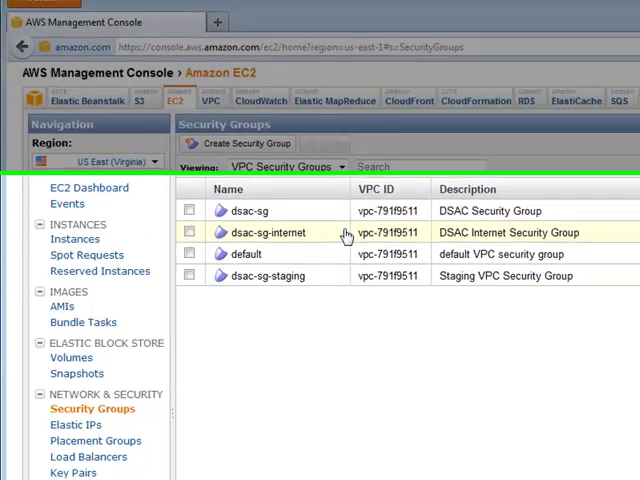
click(266, 232)
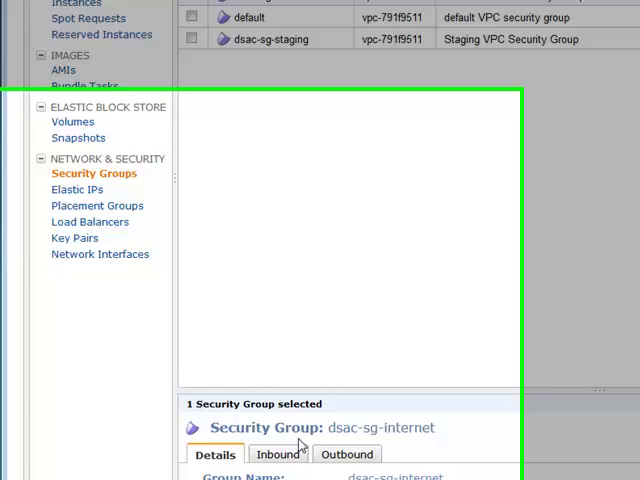
scroll(down, 3)
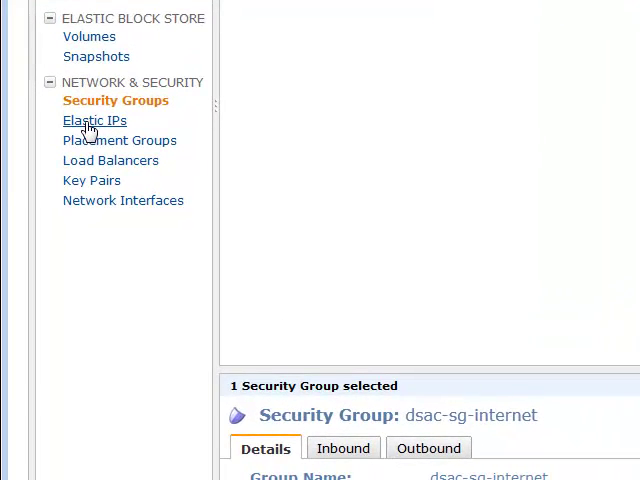
- Show the Elastic IPs list with the five addresses mapped to DSAC instances
click(94, 120)
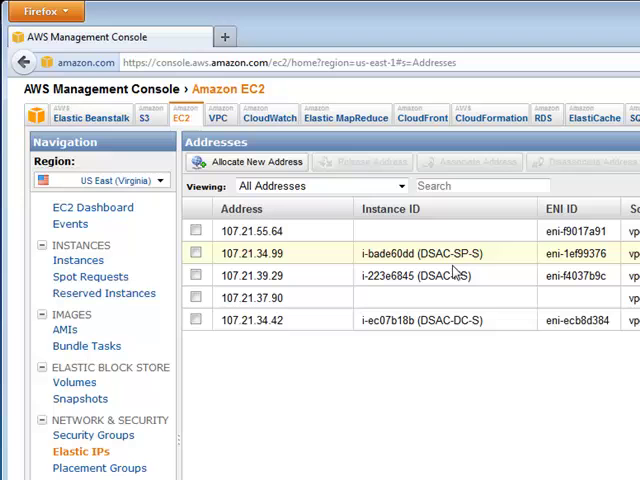
click(450, 276)
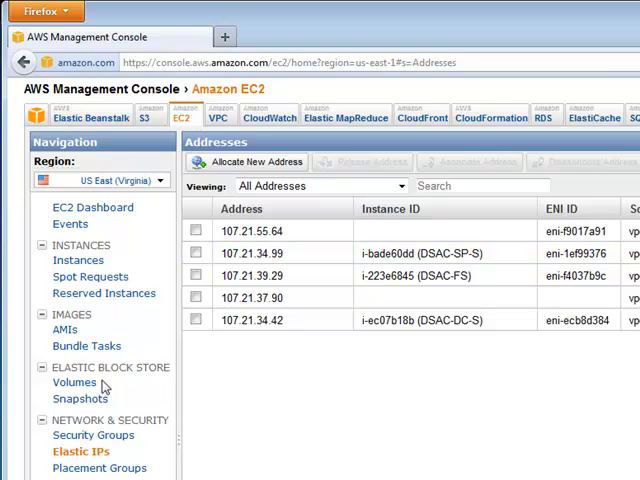
- Return to the Instances list showing DSAC servers initializing and SP2010HP stopped
click(78, 260)
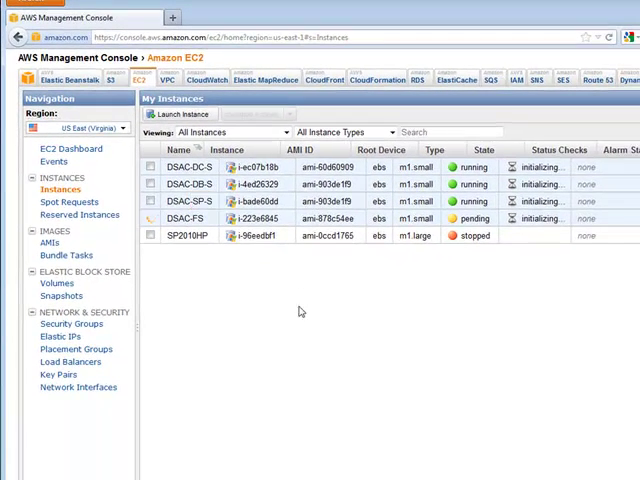
mouse_move(176, 16)
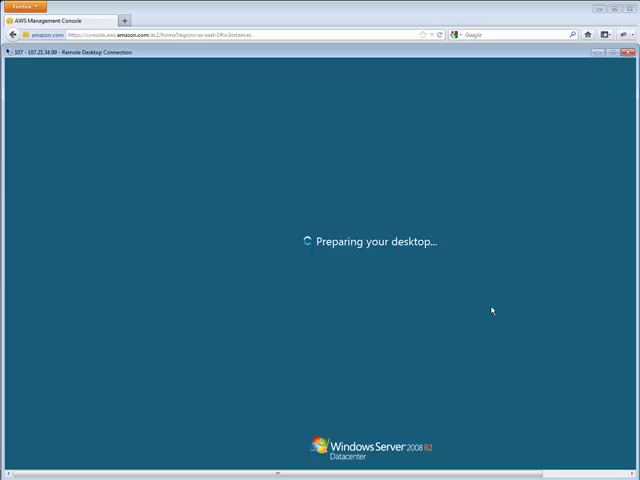
mouse_move(576, 444)
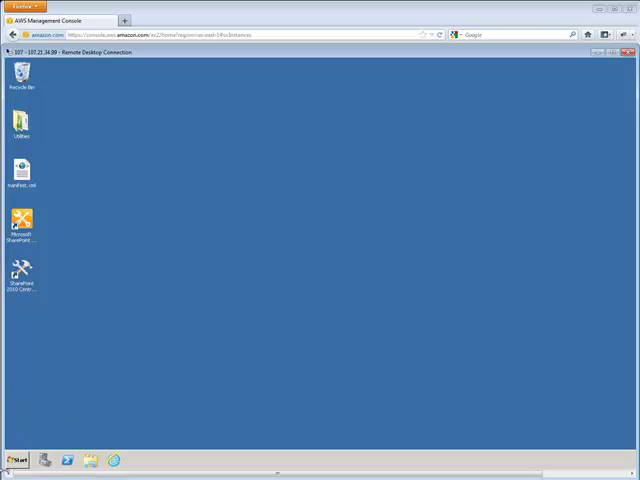
- Browse Start > All Programs on the remote server, including the SharePoint 2010 Products folder
click(18, 438)
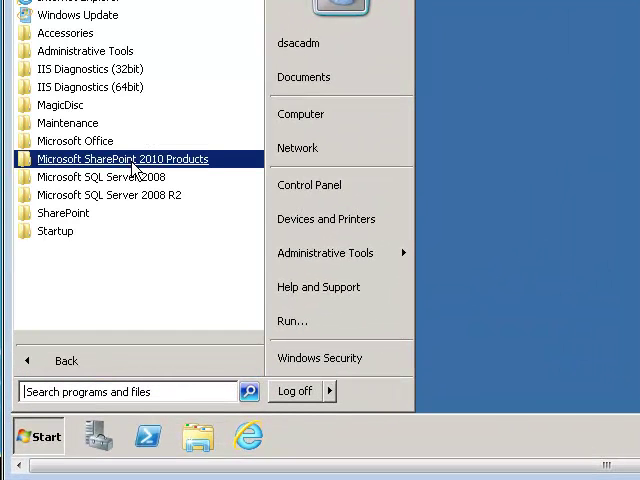
click(120, 158)
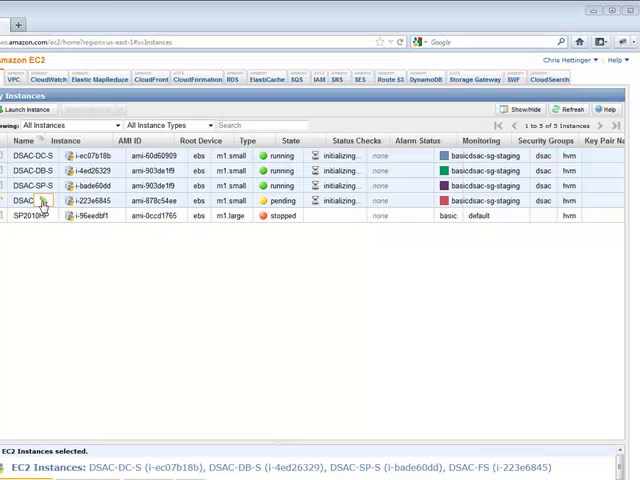
- Refresh the instances table so the status checks update
click(572, 110)
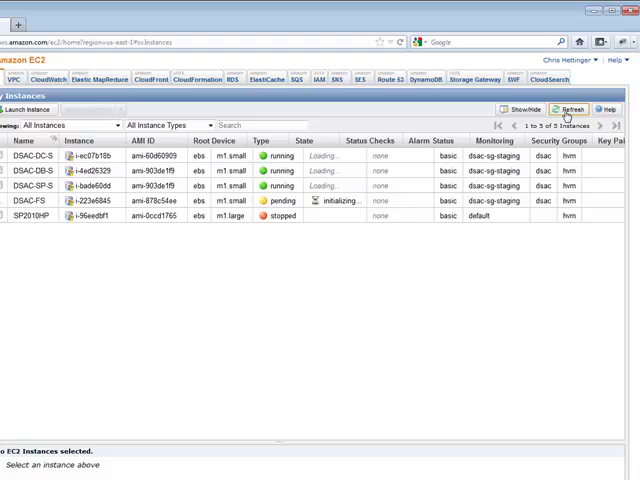
click(570, 110)
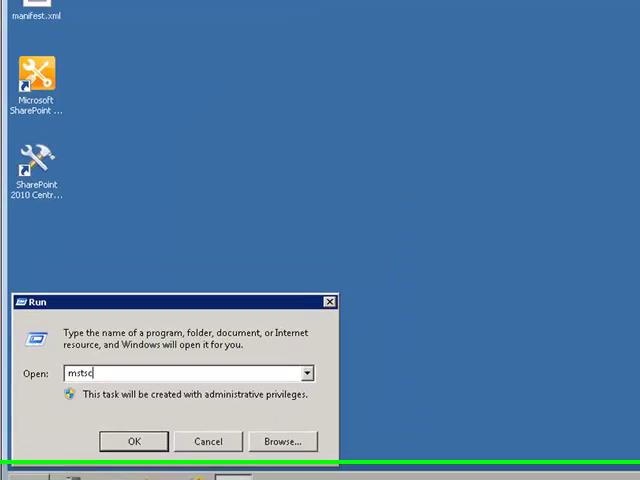
- Launch mstsc from Run on the server and connect a nested session to dsac-dc-s
click(132, 440)
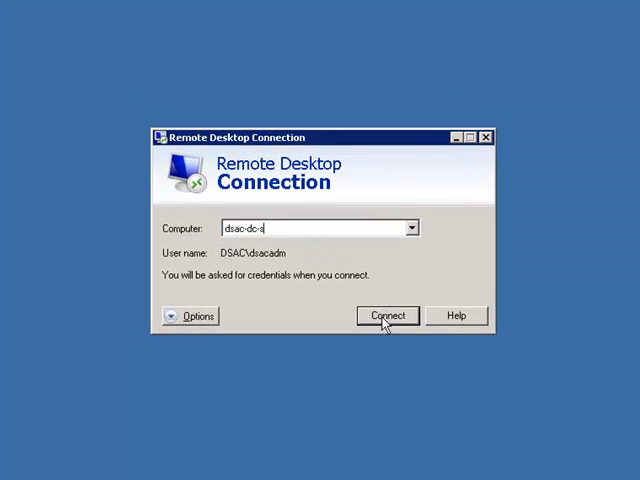
click(386, 316)
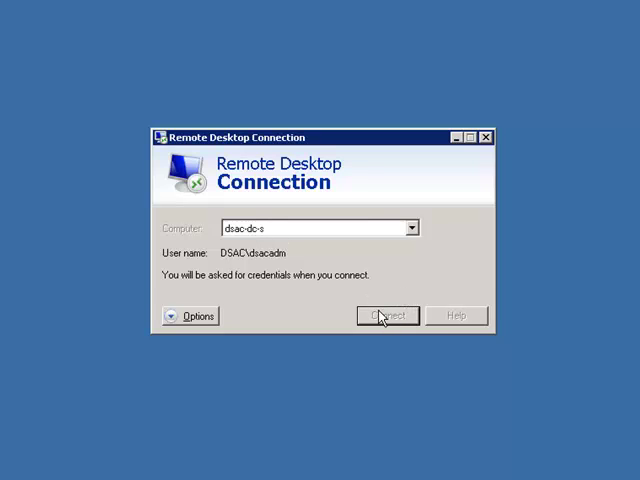
click(388, 316)
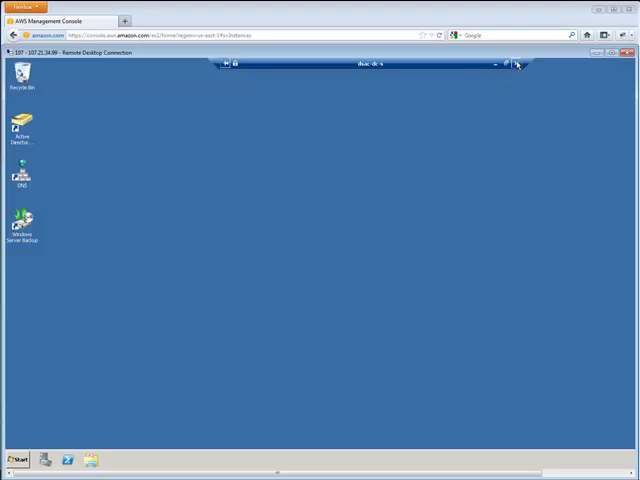
- Disconnect the nested dsac-dc-s session from the connection bar and confirm OK
click(516, 64)
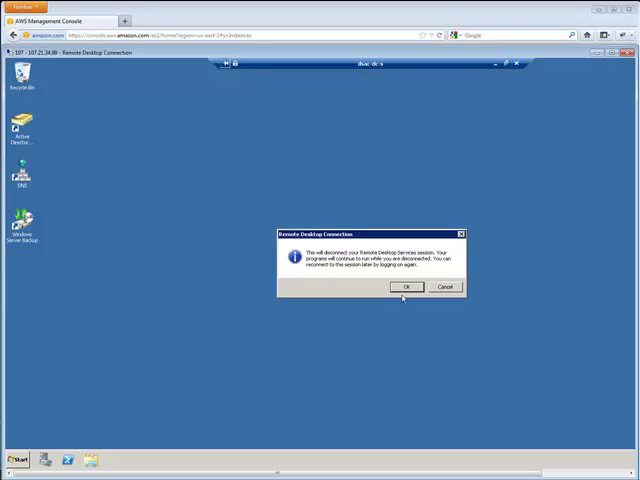
click(404, 288)
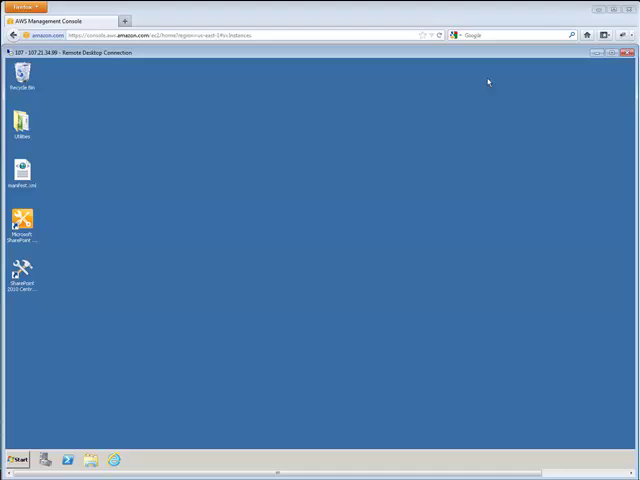
mouse_move(564, 76)
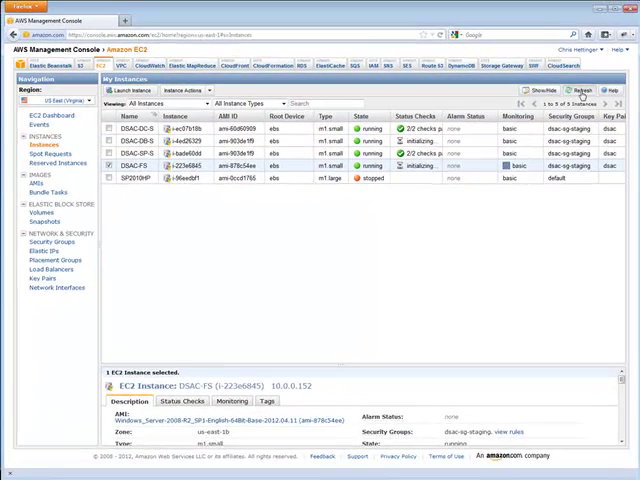
- Switch from the EC2 service to the VPC service in the console
click(572, 92)
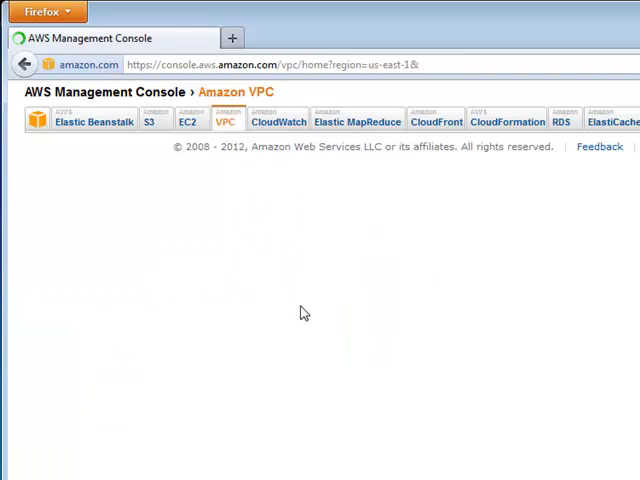
- Show Your VPCs, listing the one available VPC with CIDR 10.0.0.0/16
click(228, 118)
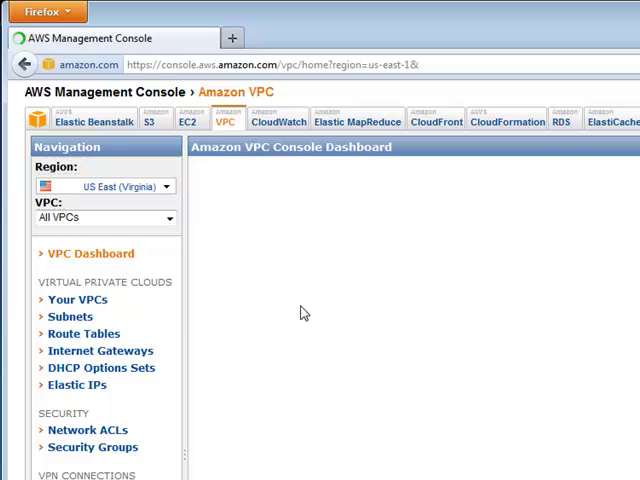
click(92, 252)
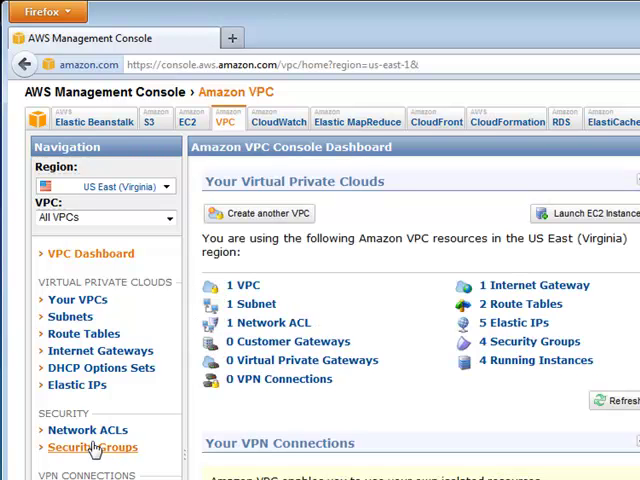
click(76, 300)
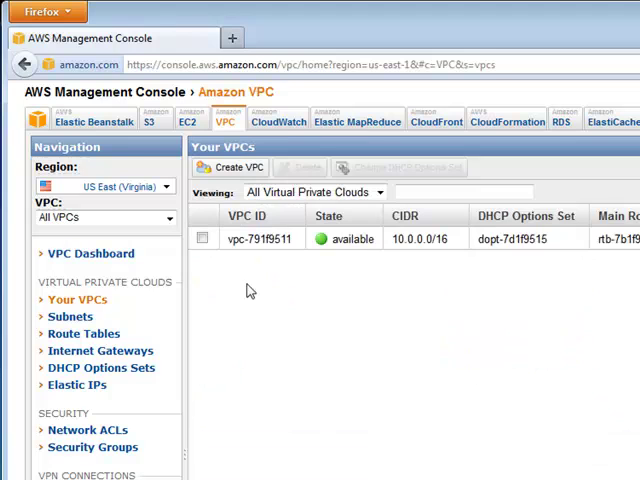
mouse_move(414, 252)
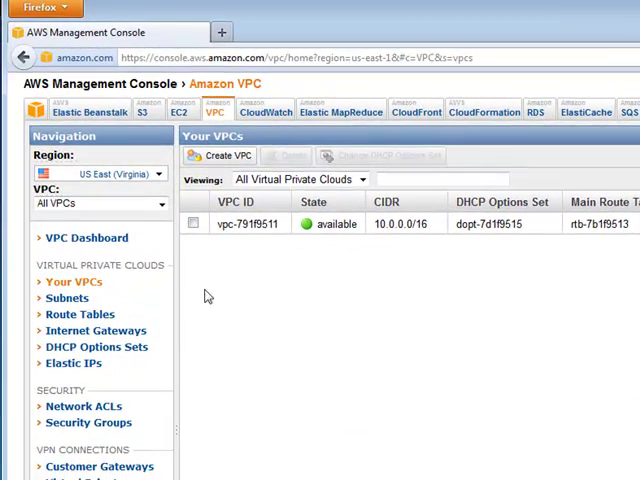
mouse_move(284, 340)
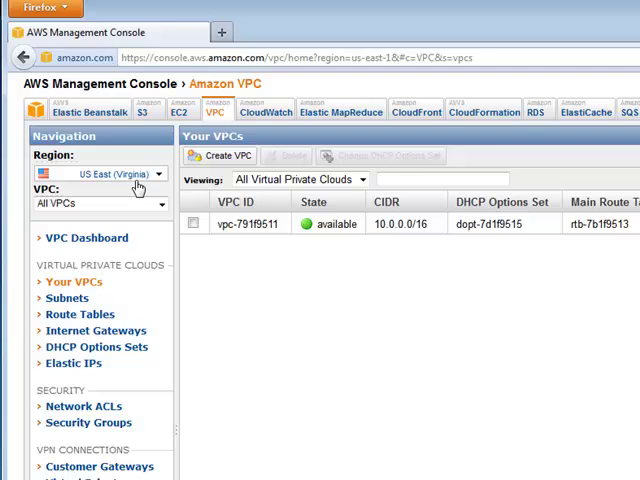
- Return to EC2 Network Interfaces and select the DSAC interface attached to instance i-bade60dd
click(180, 108)
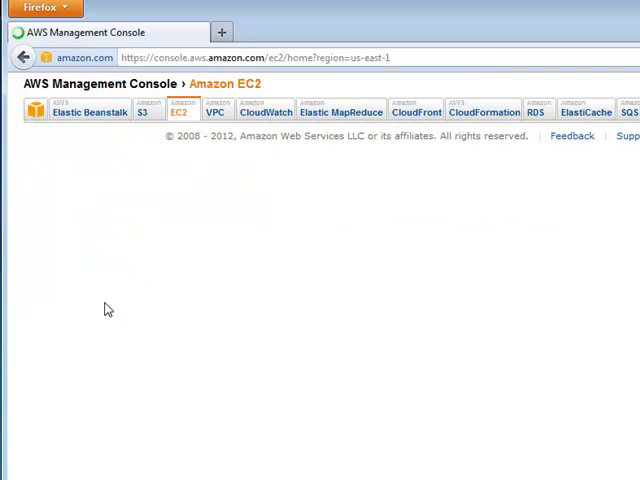
mouse_move(84, 328)
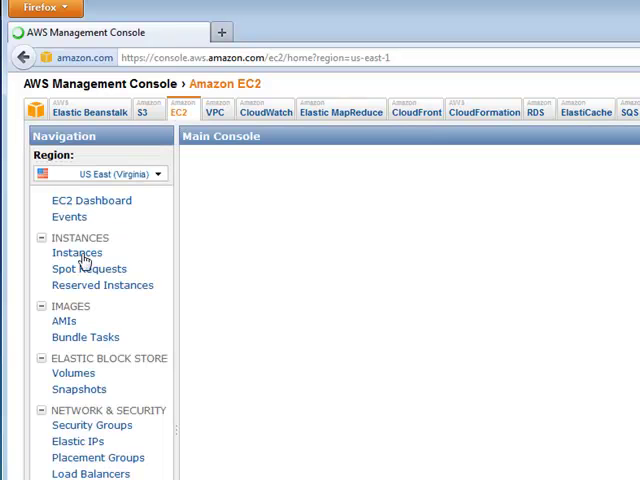
mouse_move(112, 258)
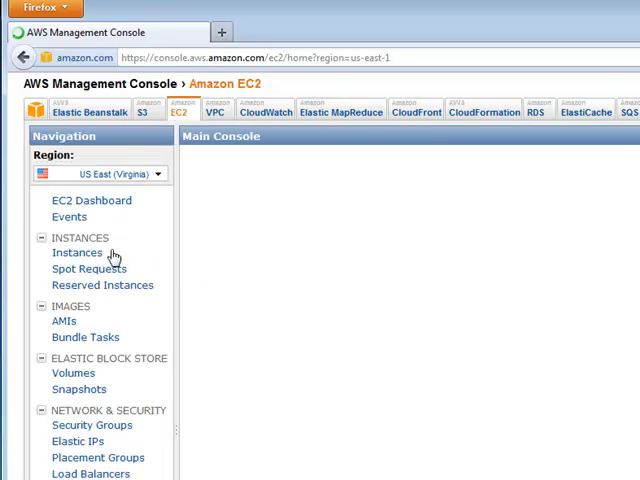
click(76, 252)
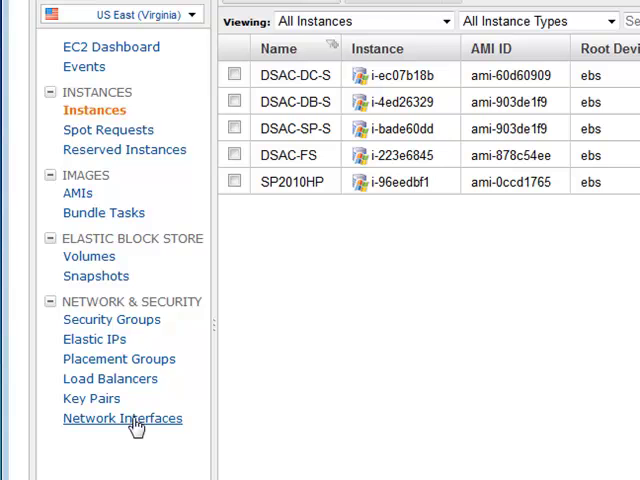
click(122, 418)
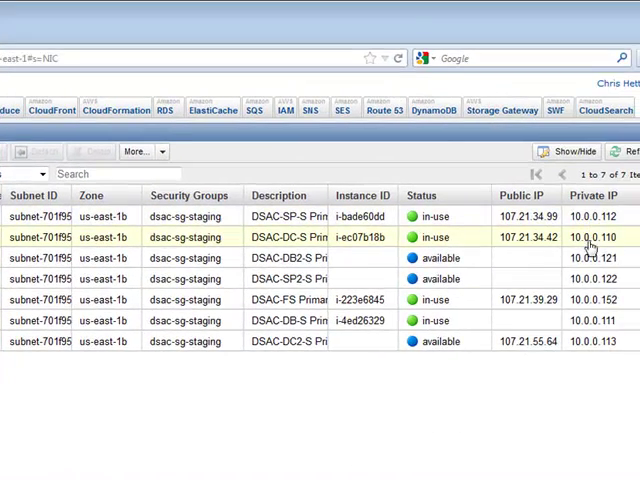
click(290, 216)
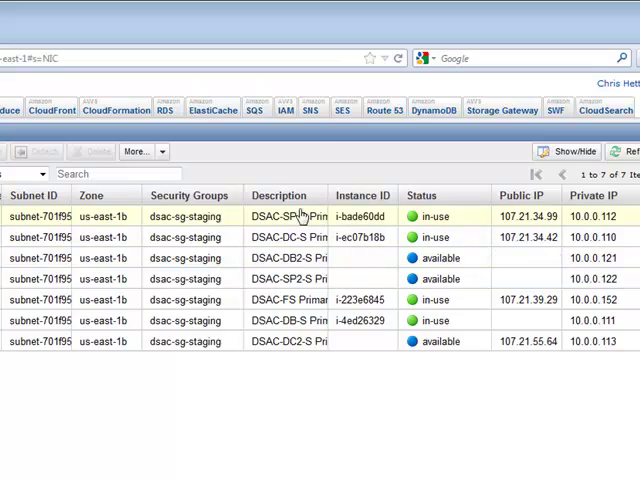